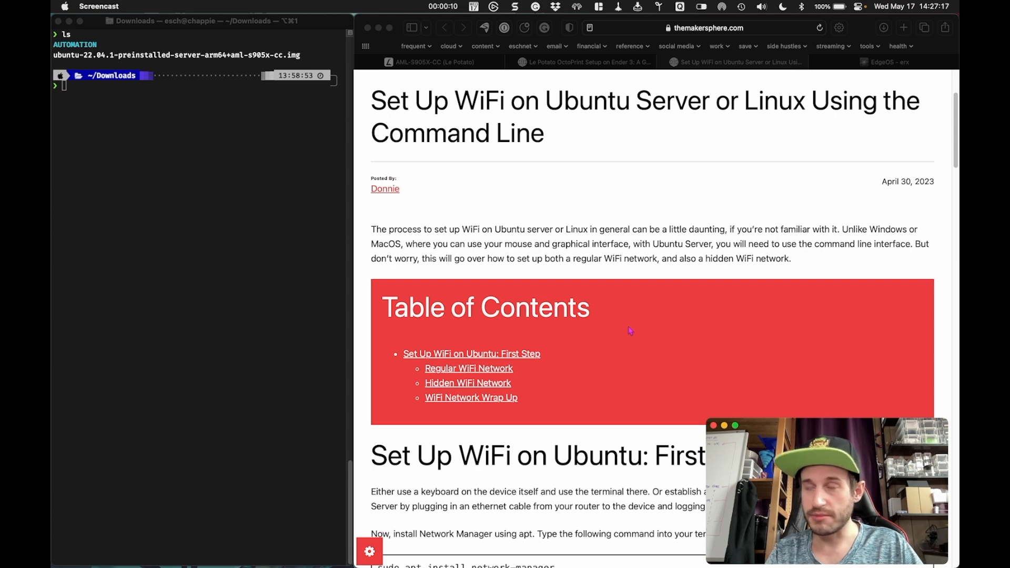
- SSH into the Le Potato at 192.168.200.81 as ubuntu and enter the password
scroll("down", 3)
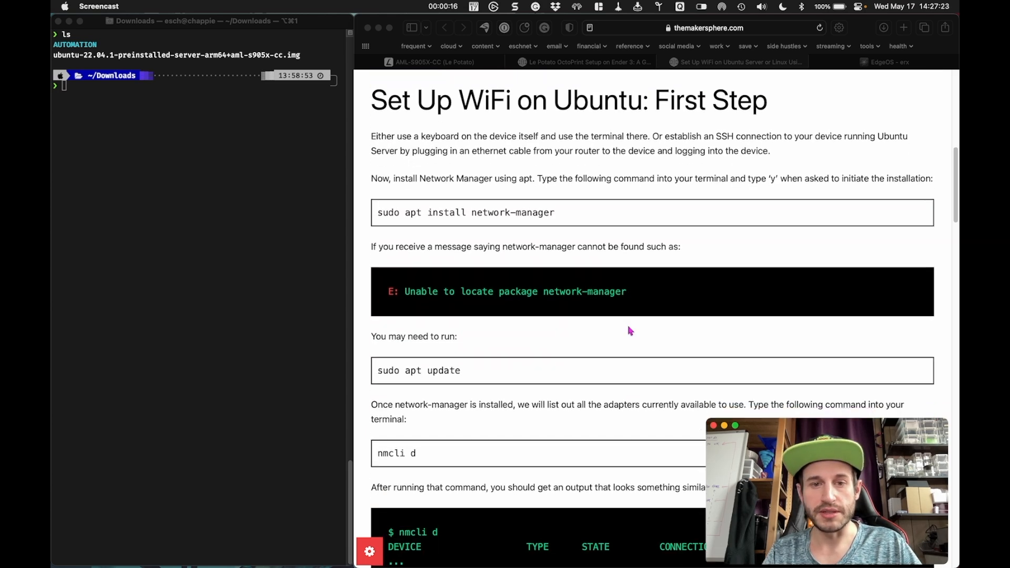
scroll("down", 3)
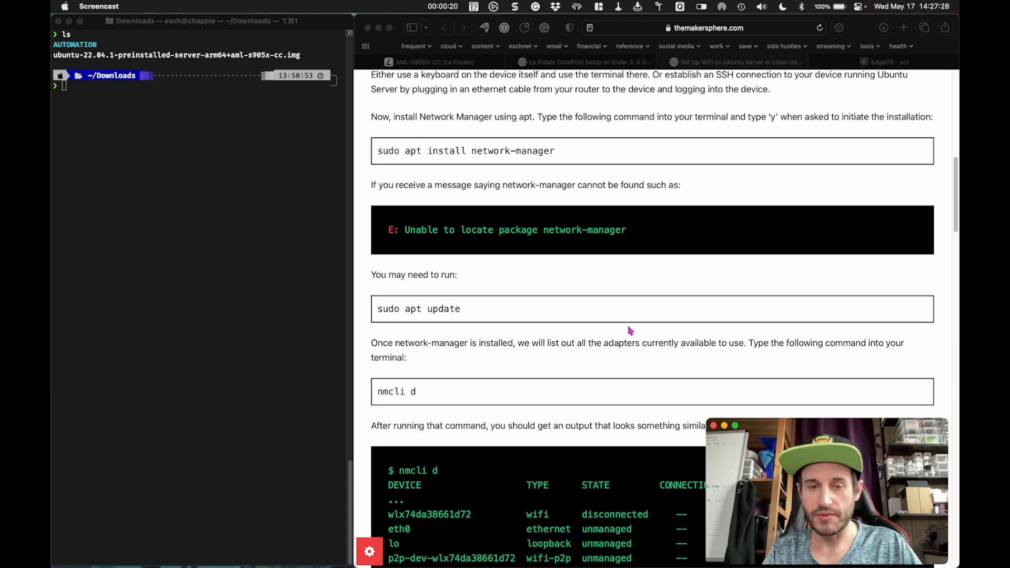
scroll("down", 3)
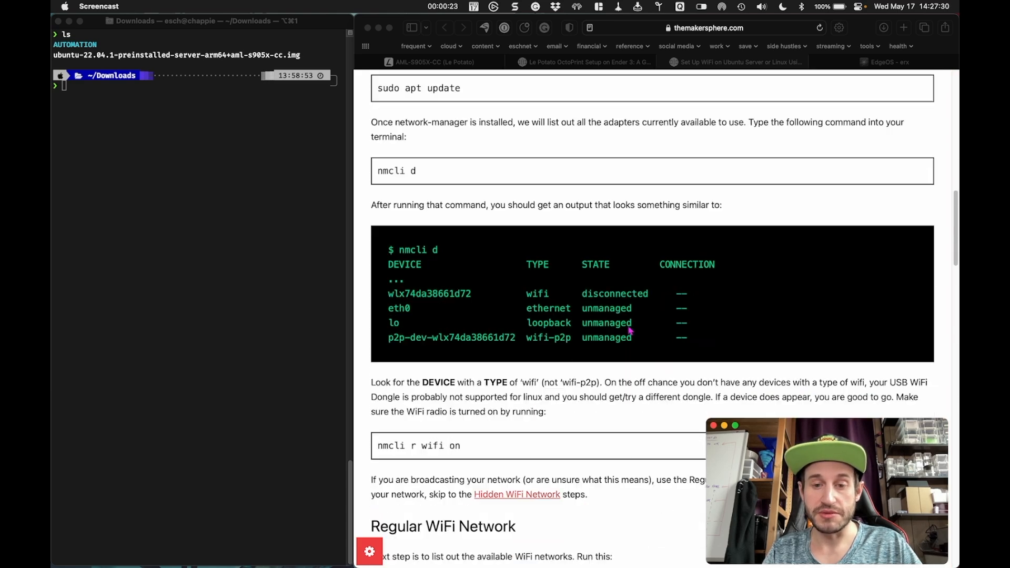
scroll("down", 3)
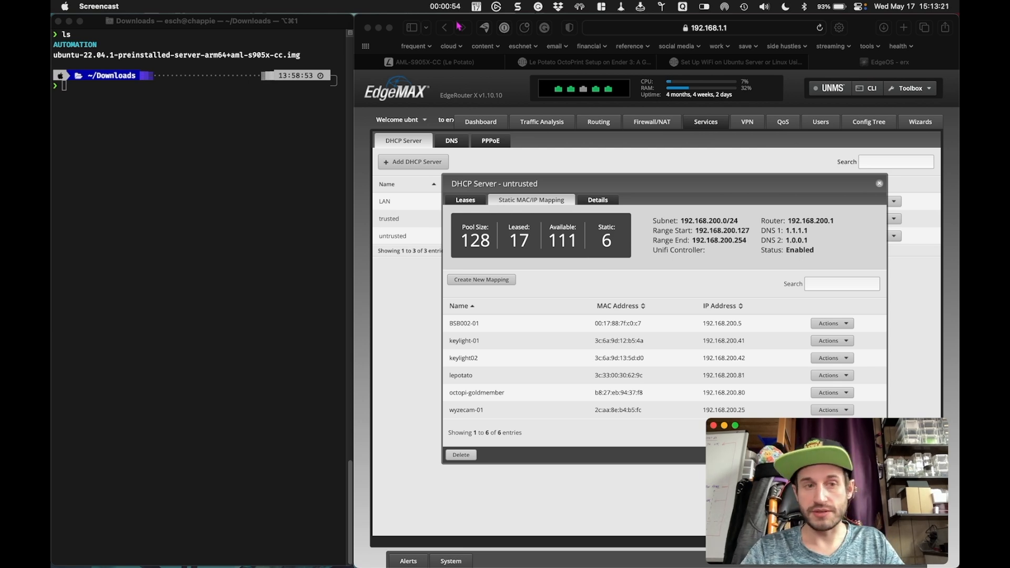
left_click(159, 130)
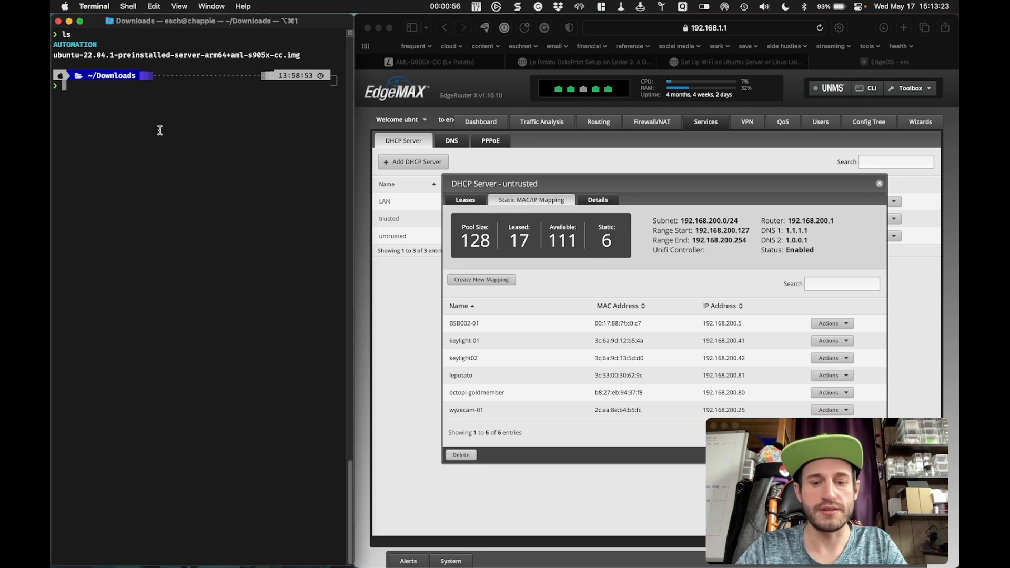
type("ssh")
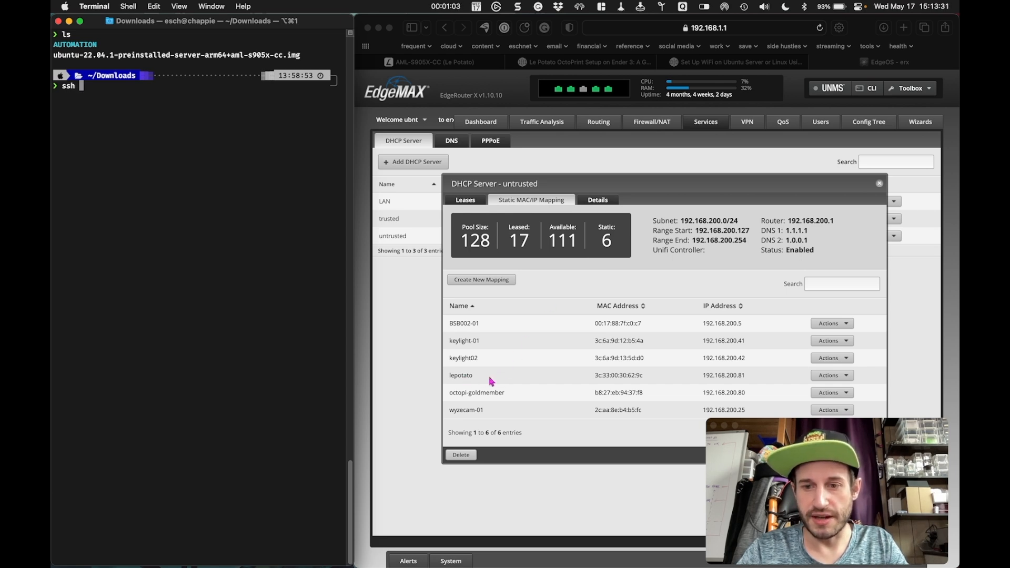
mouse_move(701, 380)
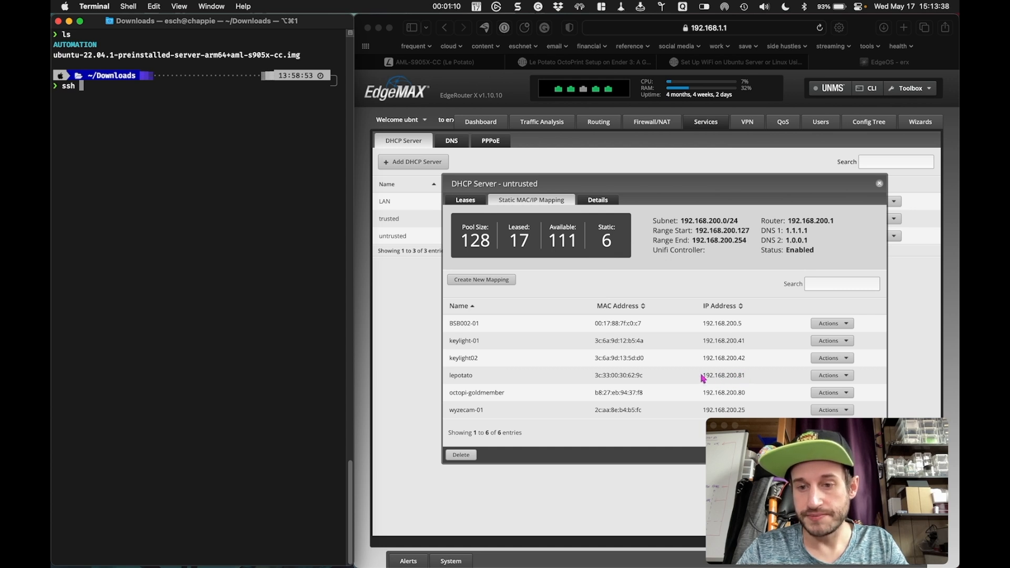
type("ubuntu@192.168.200.81")
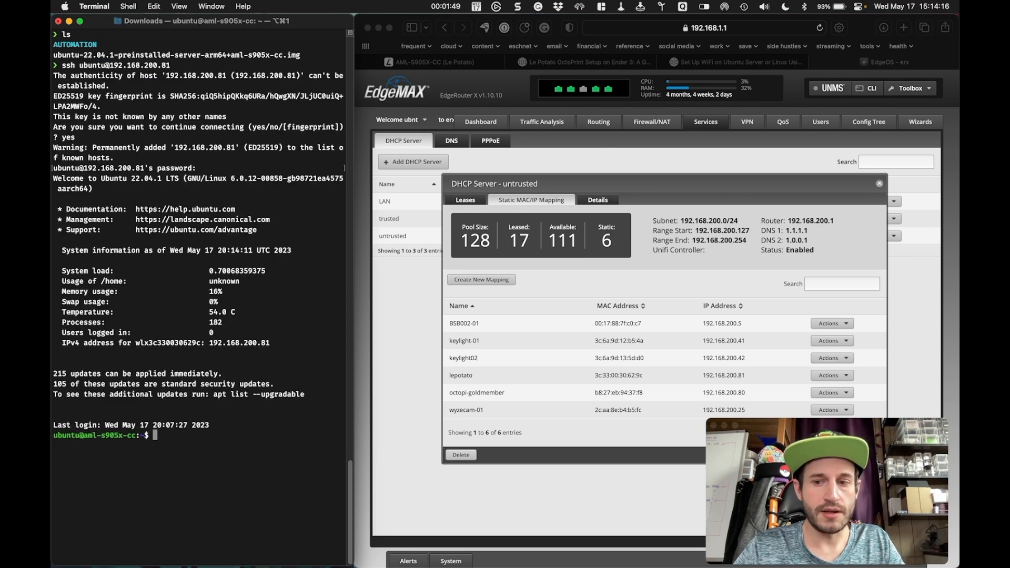
- Return to the SSH session and list the octoprint_install folder's scripts and service files
left_click(886, 62)
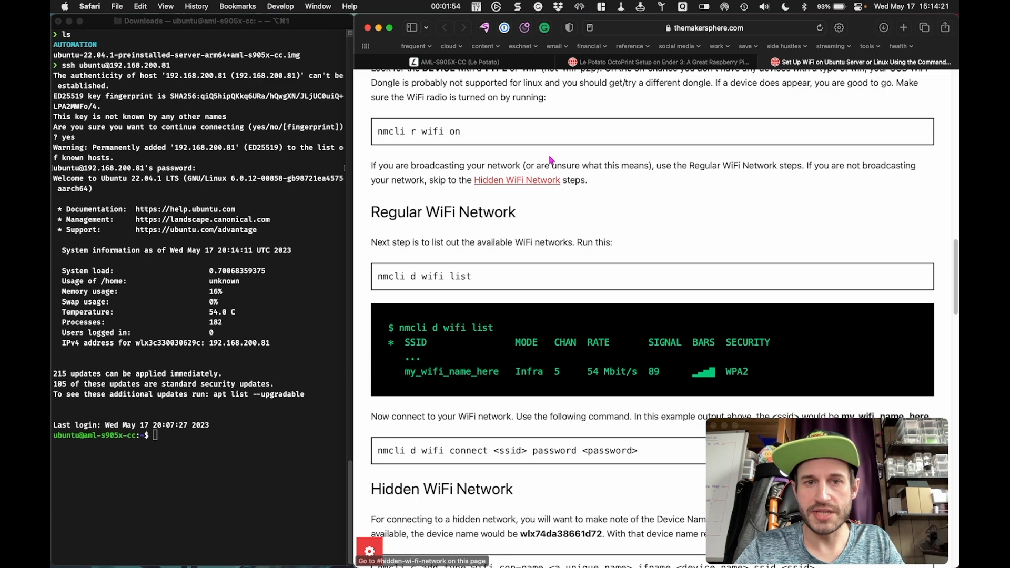
left_click(656, 62)
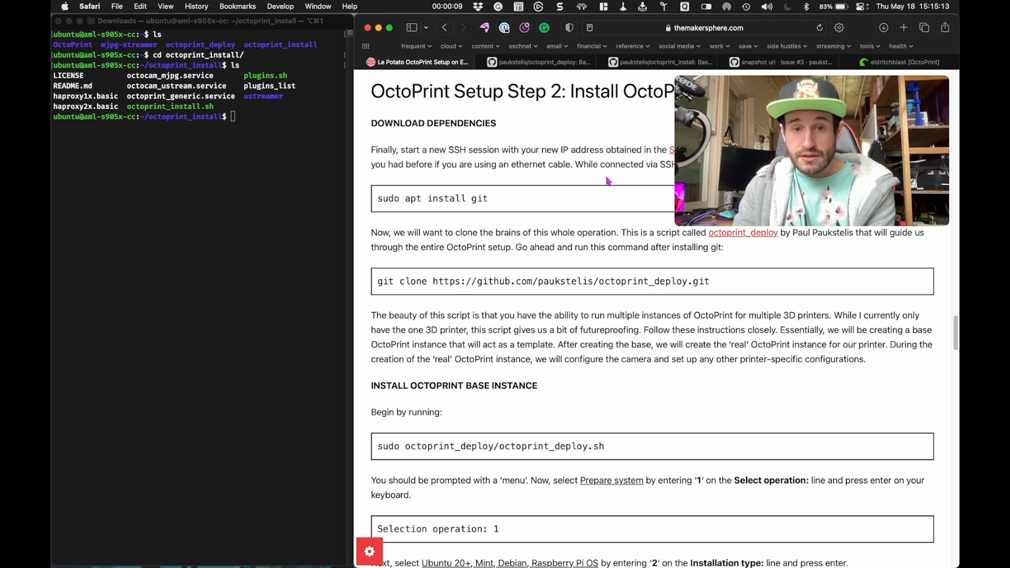
mouse_move(412, 291)
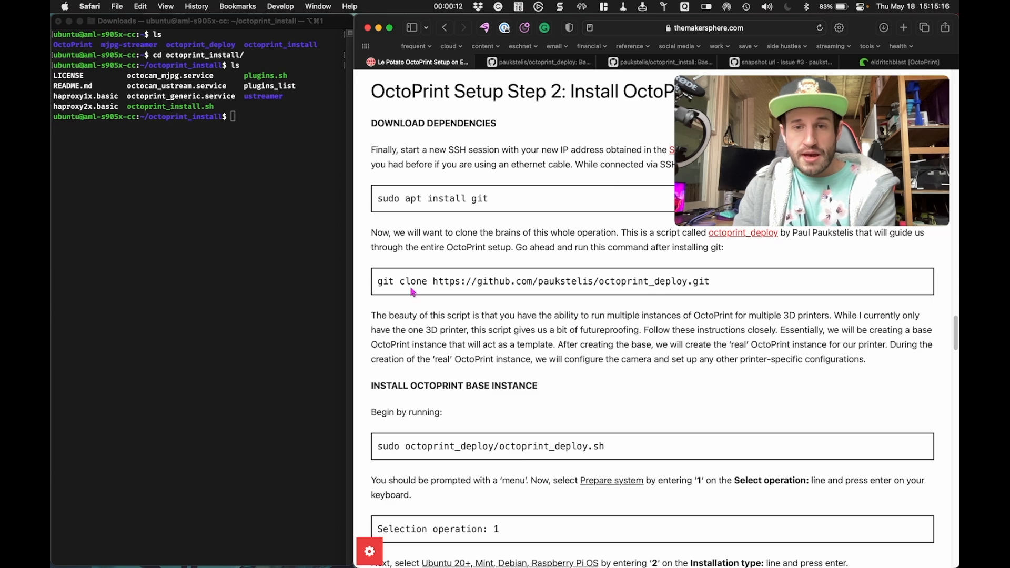
mouse_move(637, 295)
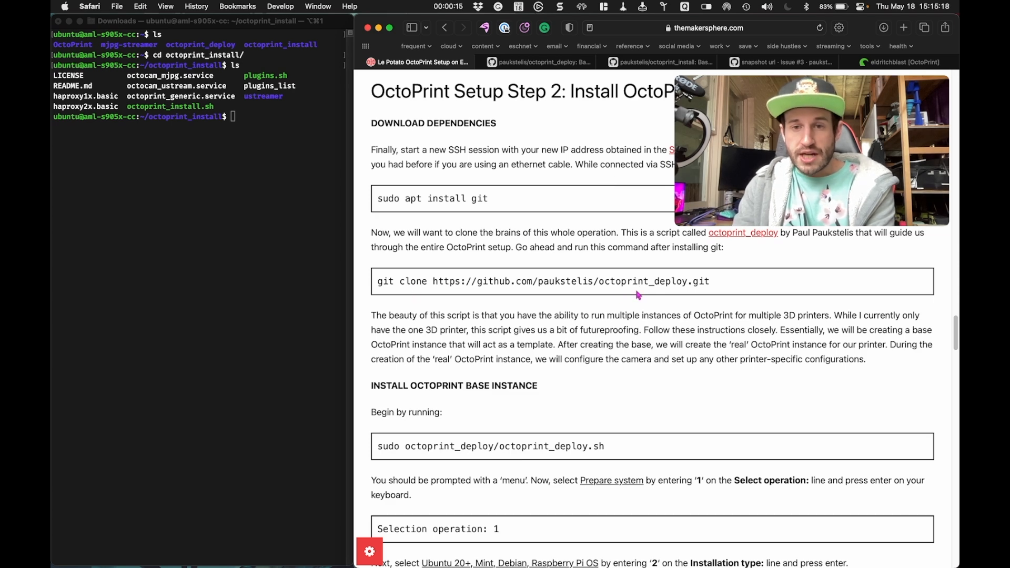
mouse_move(506, 446)
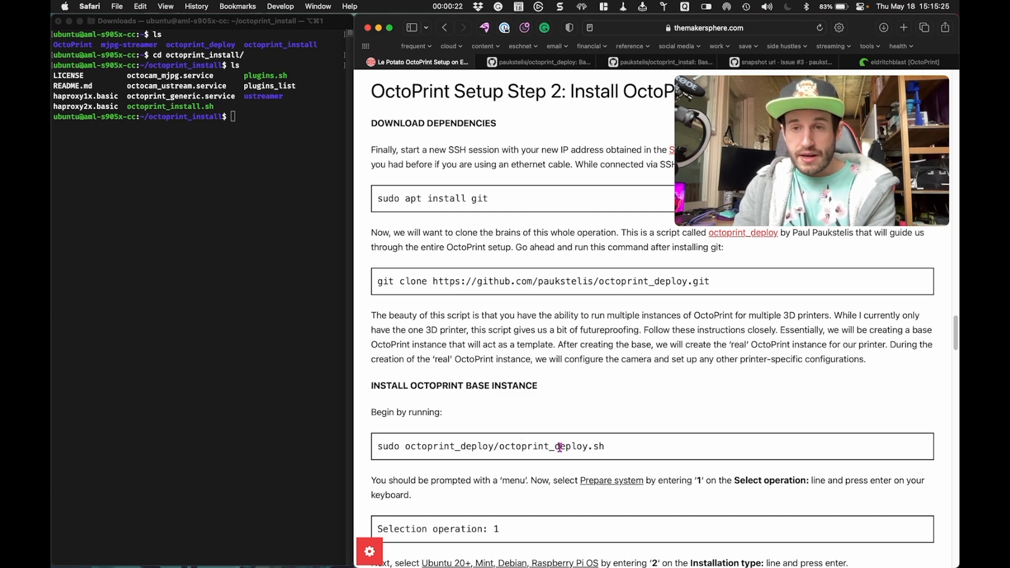
mouse_move(593, 137)
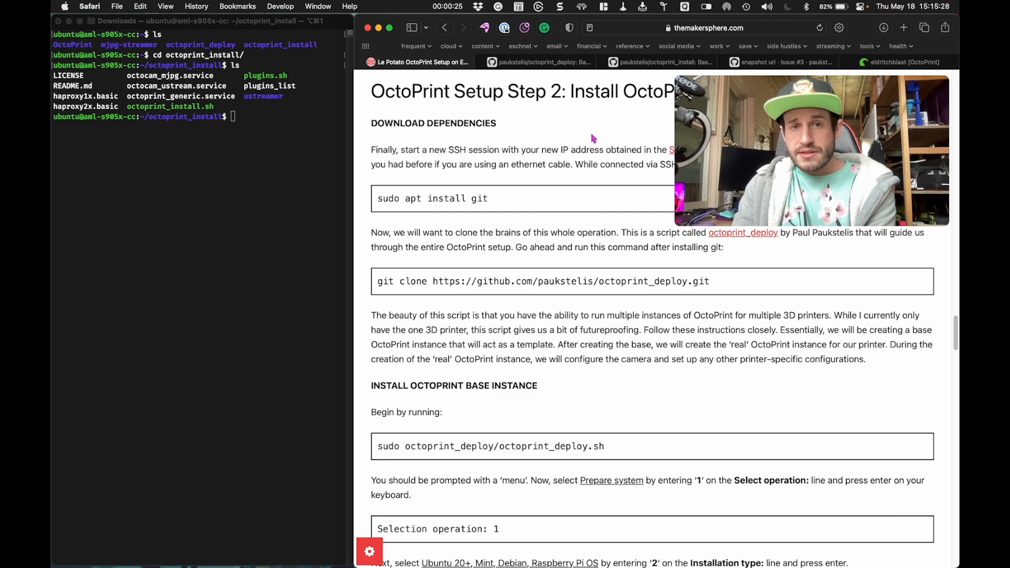
- Follow the octoprint_deploy link to its GitHub README with clone-and-run steps
left_click(543, 62)
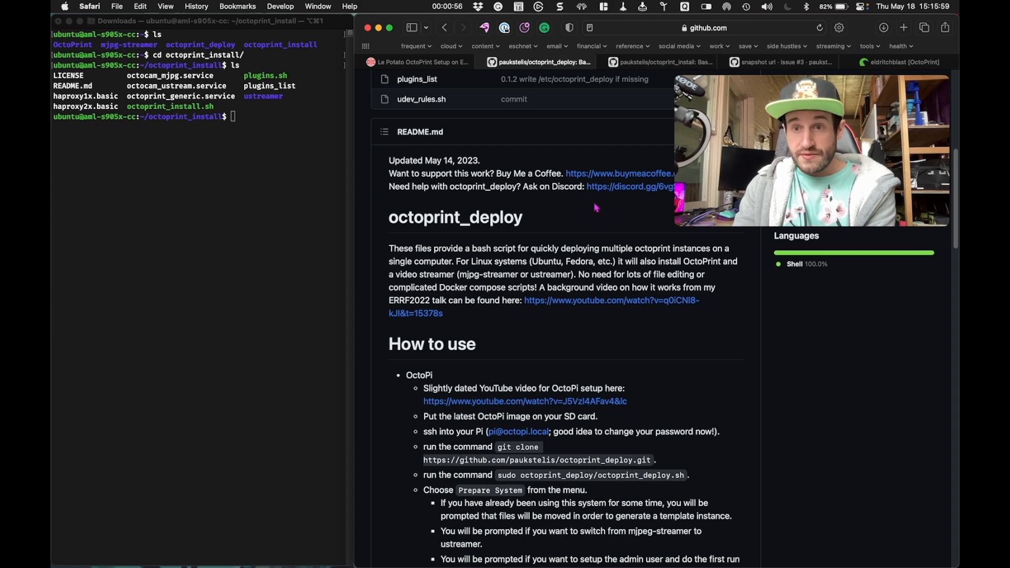
mouse_move(648, 108)
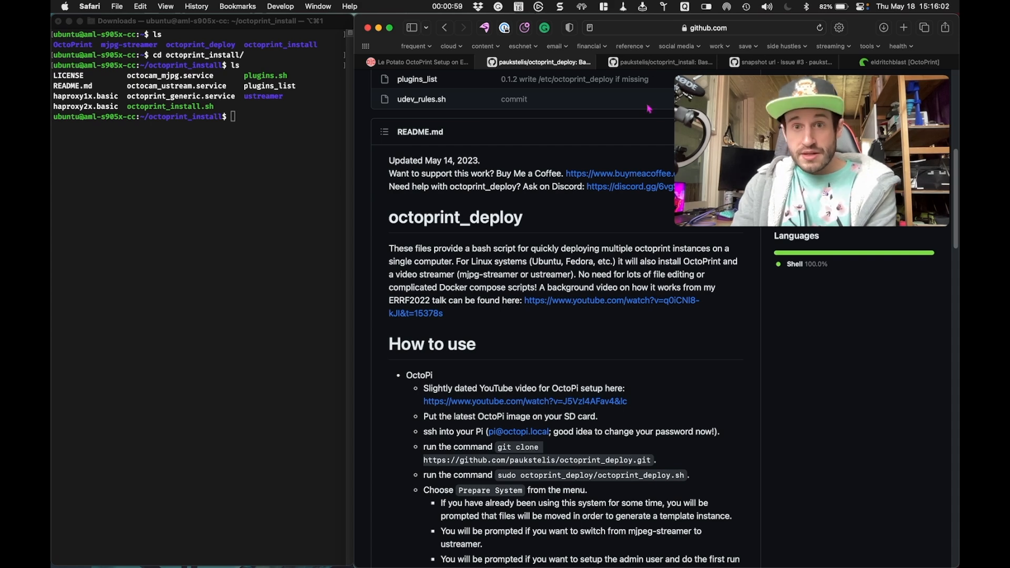
left_click(663, 62)
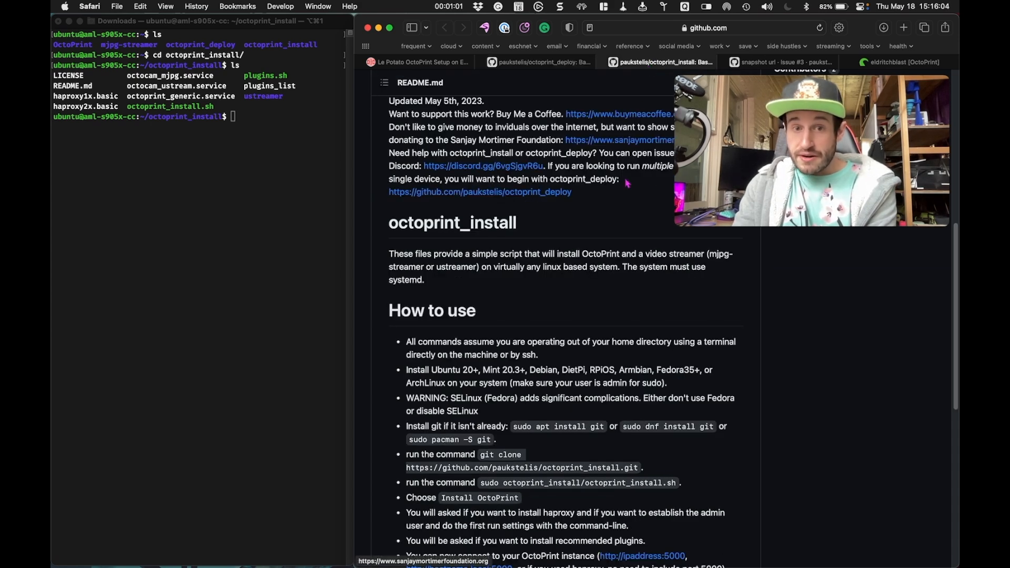
mouse_move(618, 225)
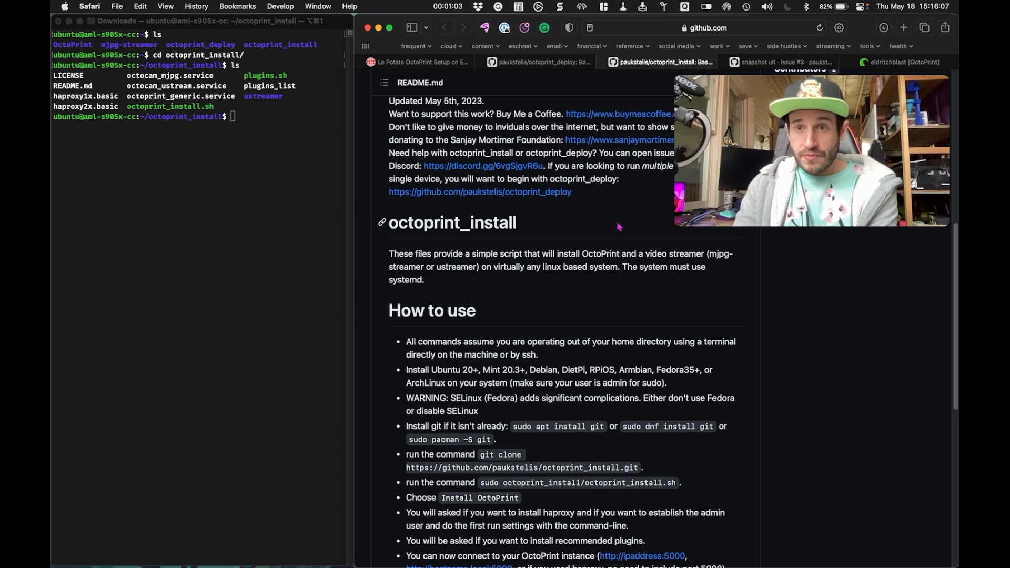
mouse_move(550, 249)
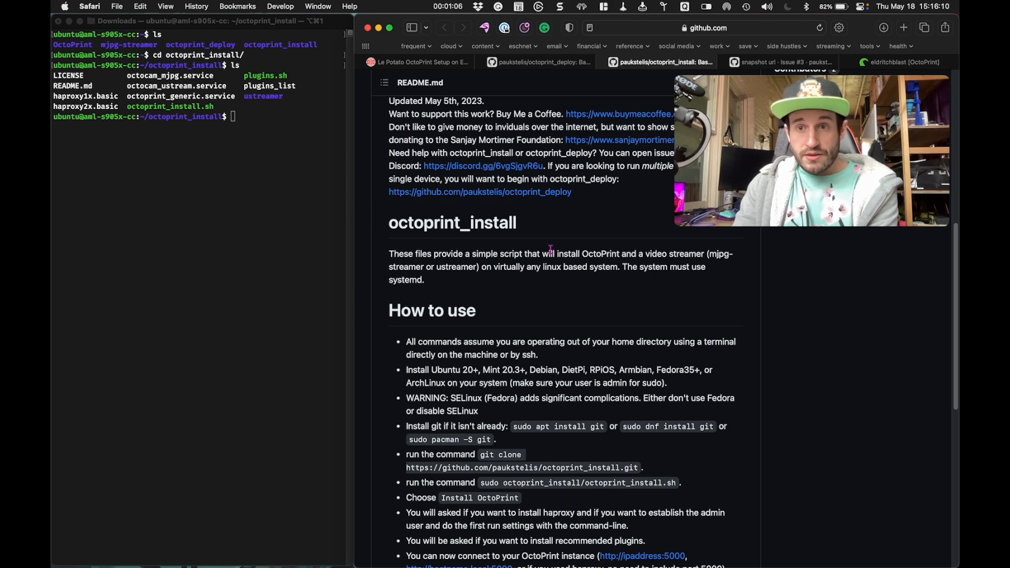
mouse_move(516, 310)
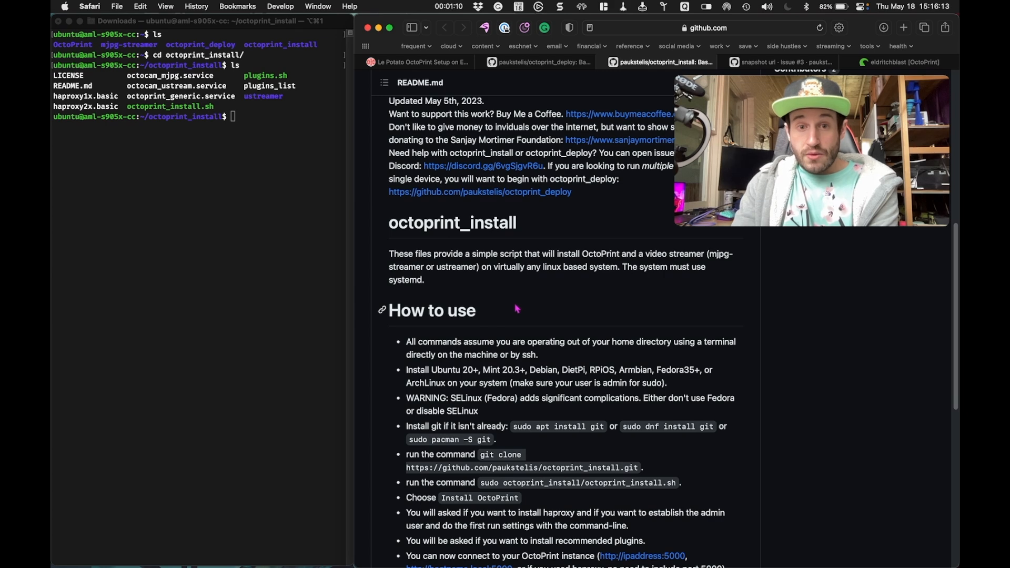
scroll("down", 3)
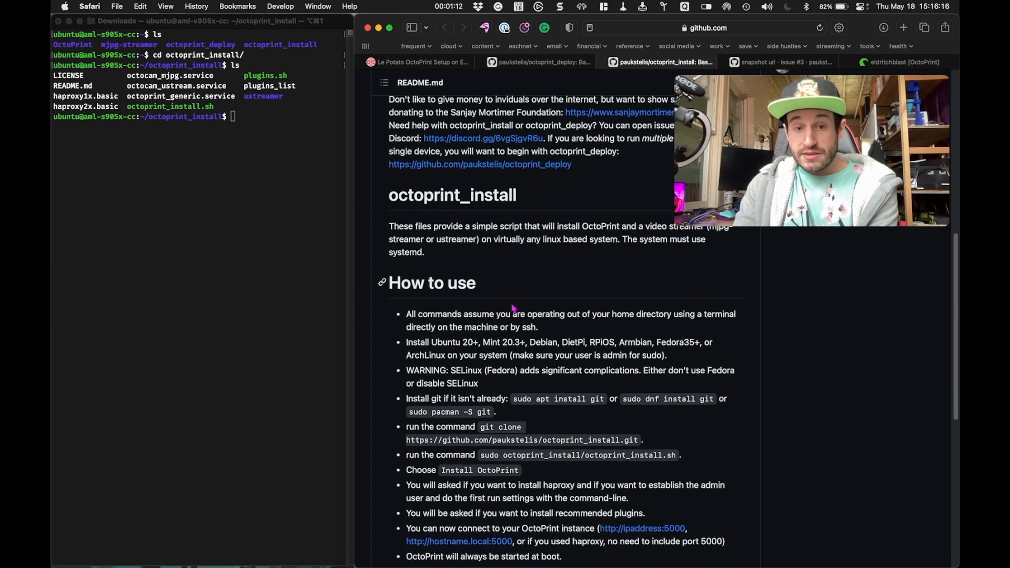
mouse_move(595, 458)
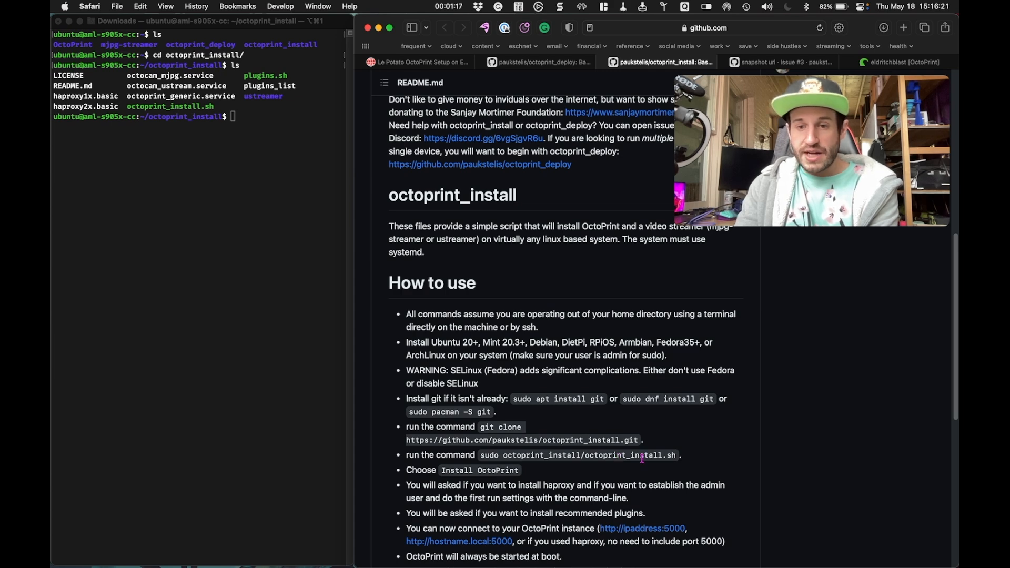
mouse_move(602, 470)
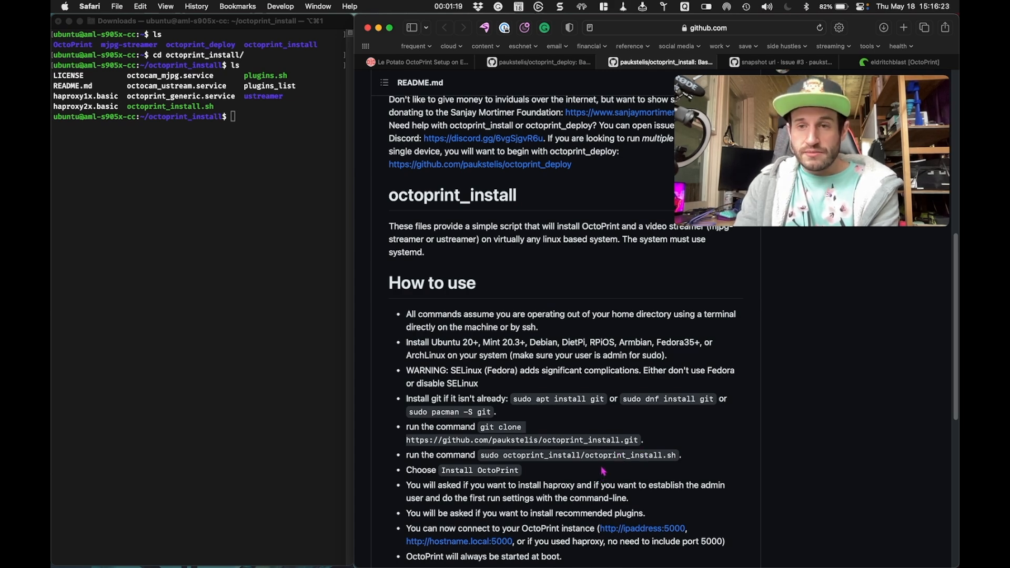
scroll("down", 3)
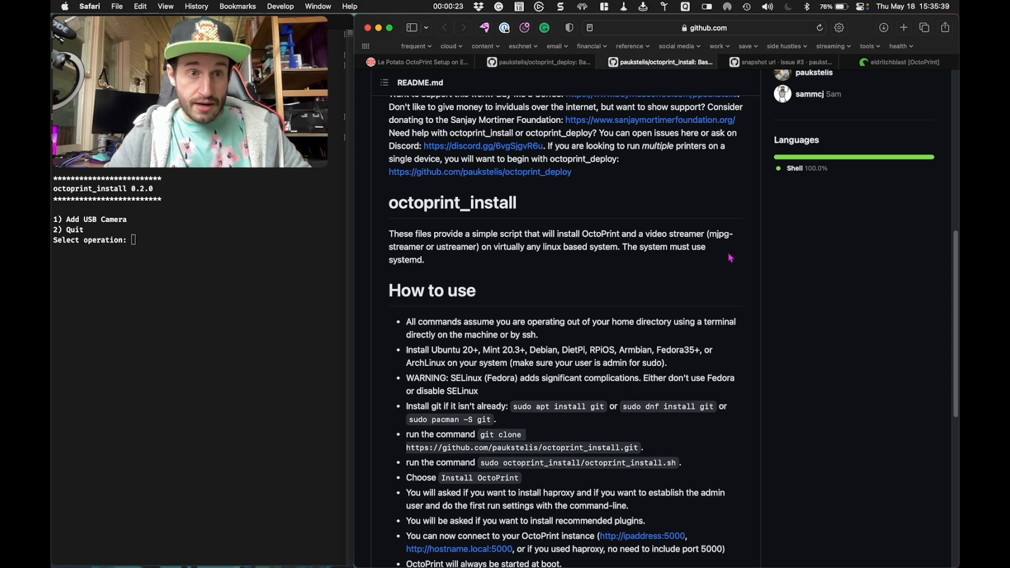
- Switch to OctoPrint Settings and scroll to the Webcam & Timelapse section
left_click(901, 62)
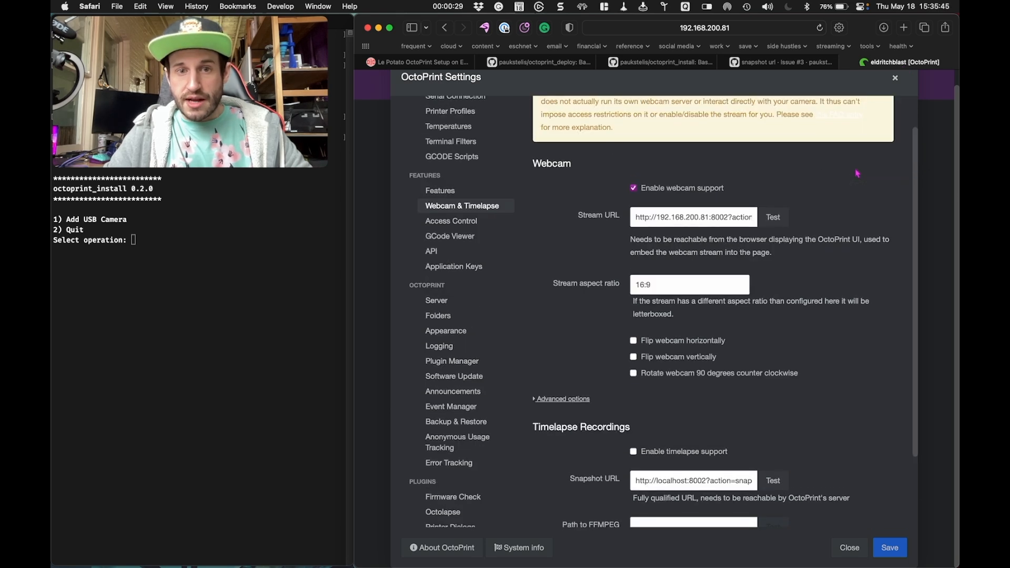
scroll("down", 3)
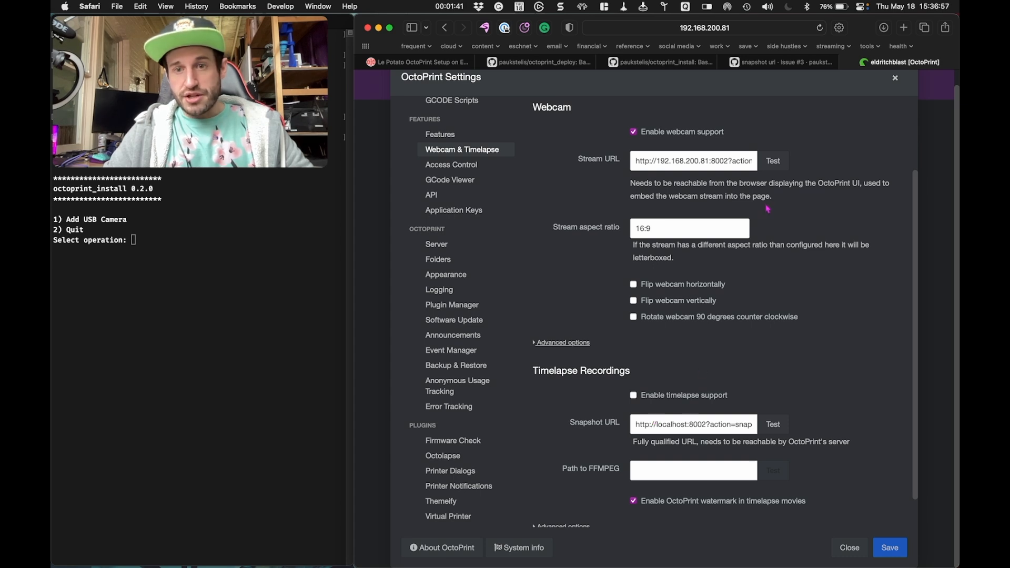
mouse_move(646, 424)
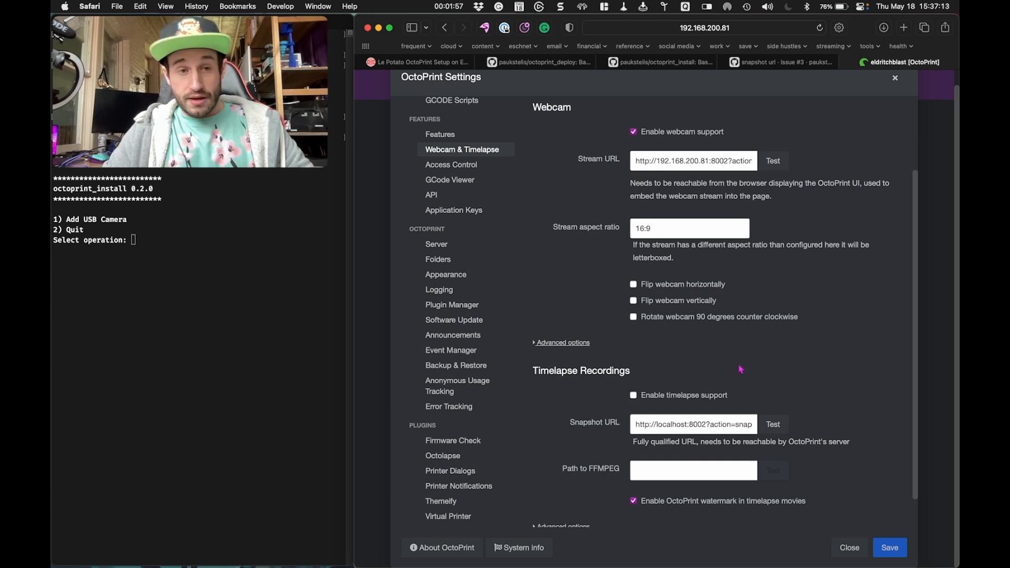
mouse_move(688, 424)
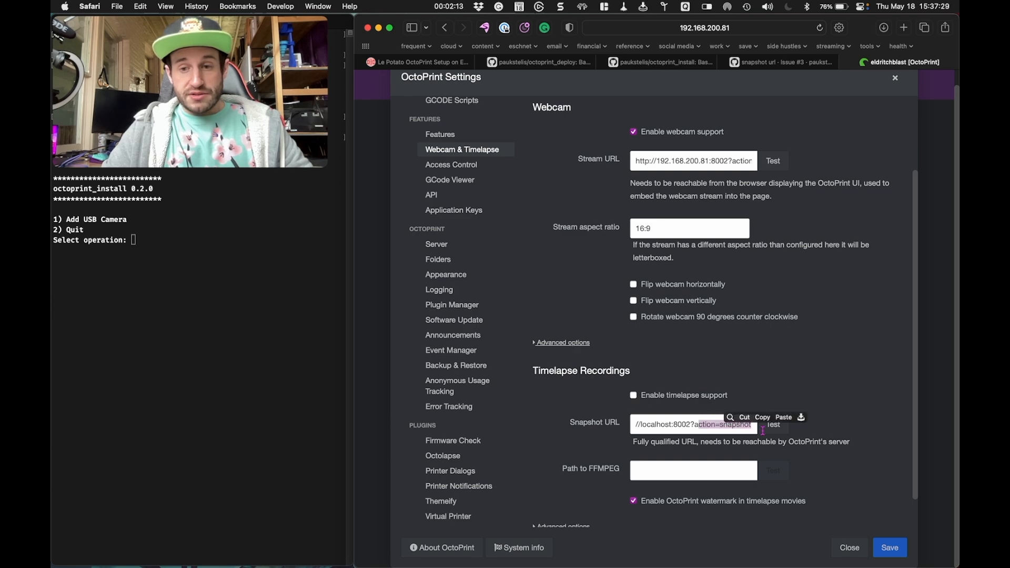
- Test the Snapshot URL, see the print-bed picture, and dismiss the preview
left_click(774, 424)
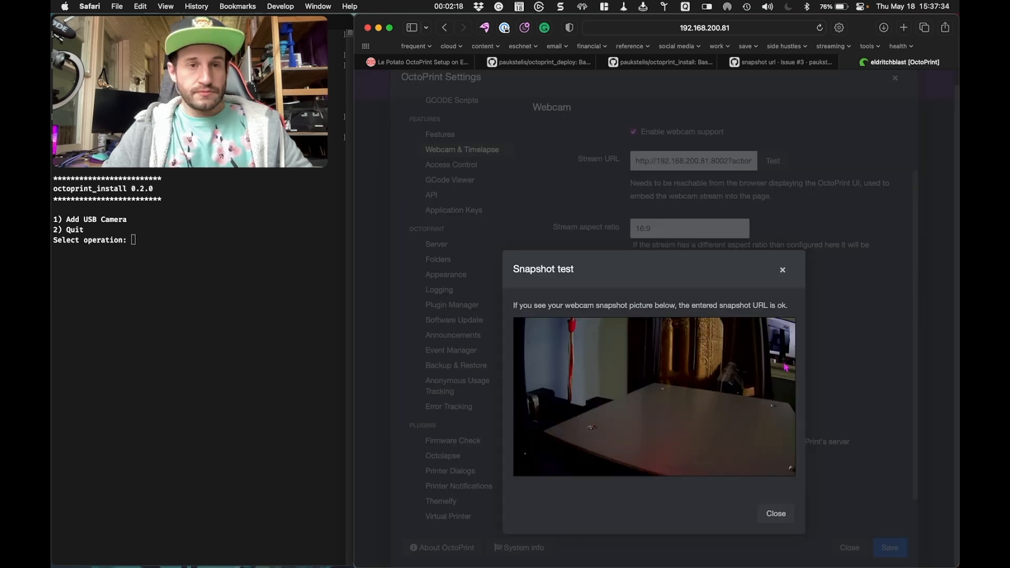
left_click(776, 514)
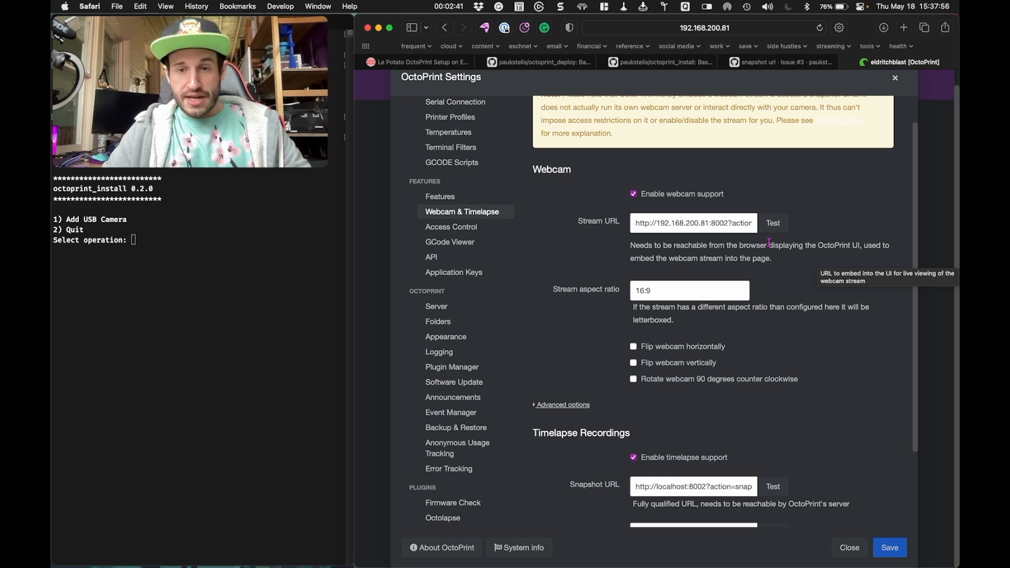
- Test the Stream URL for live print-bed video, then save the webcam and timelapse settings
double_click(677, 223)
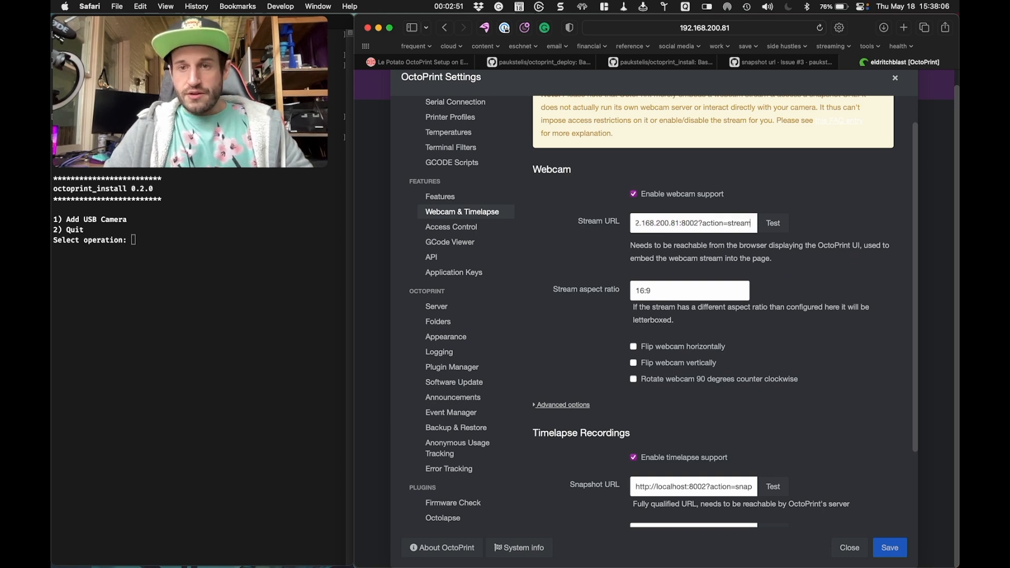
left_click(772, 223)
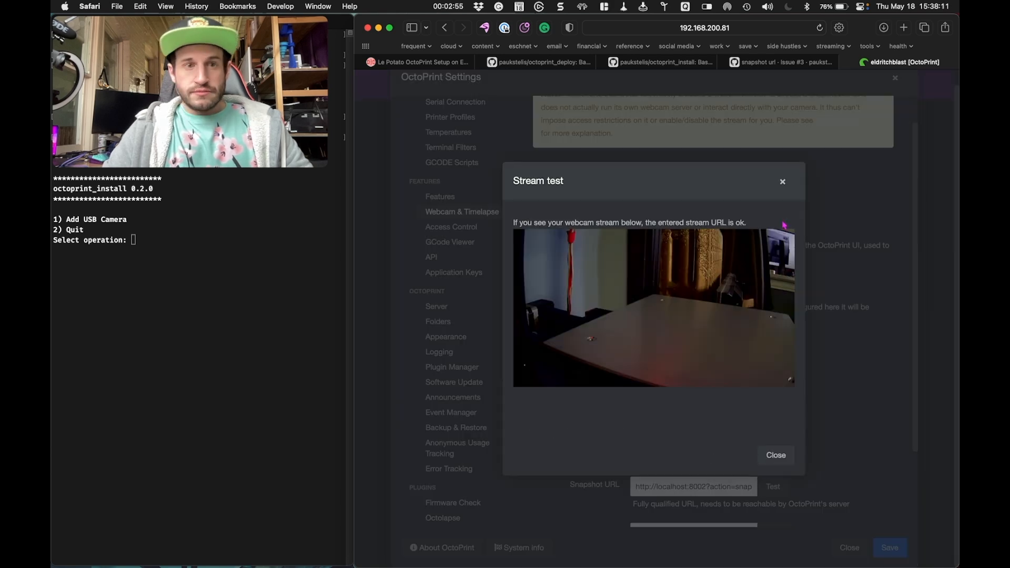
left_click(776, 455)
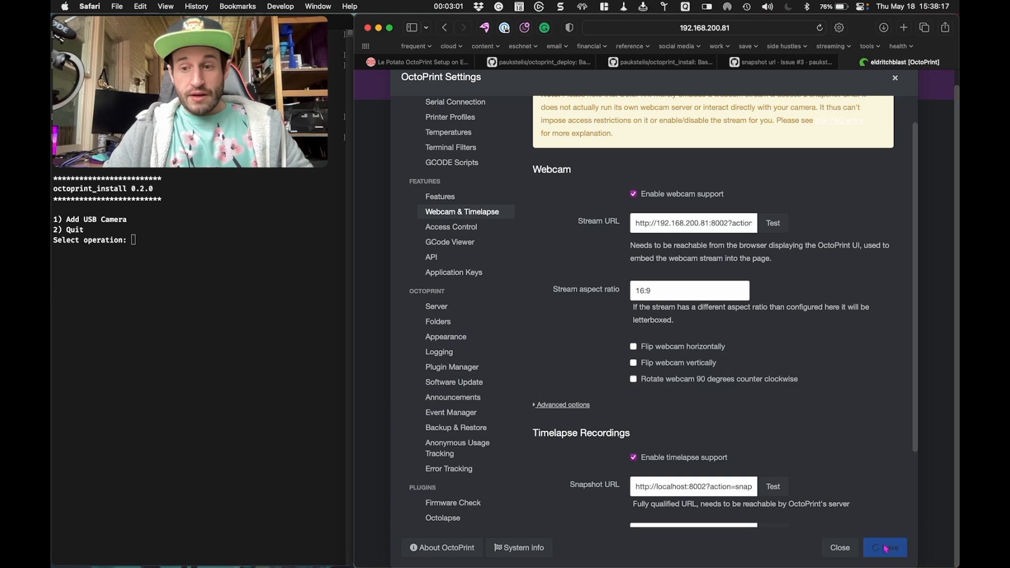
left_click(885, 547)
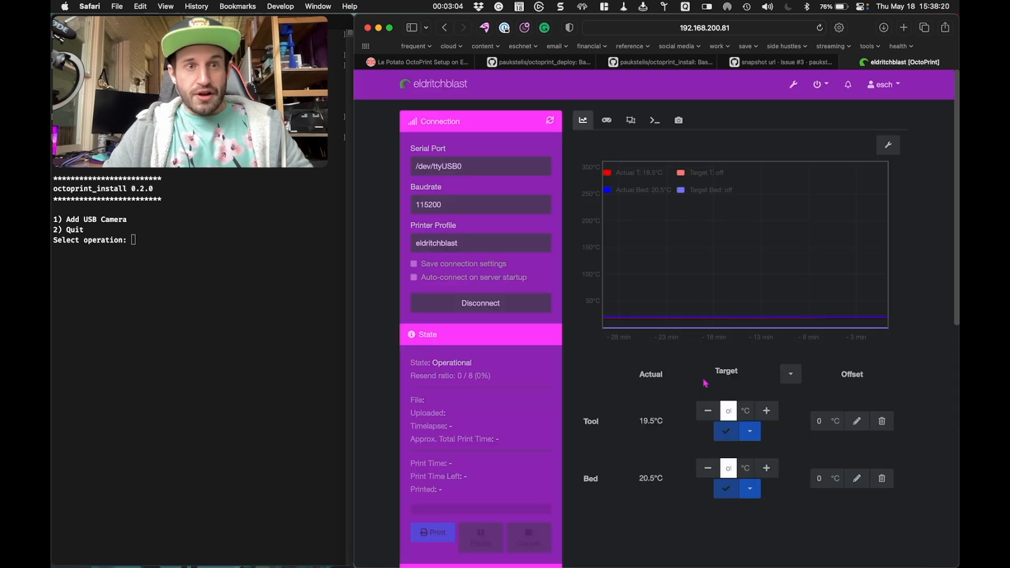
mouse_move(726, 372)
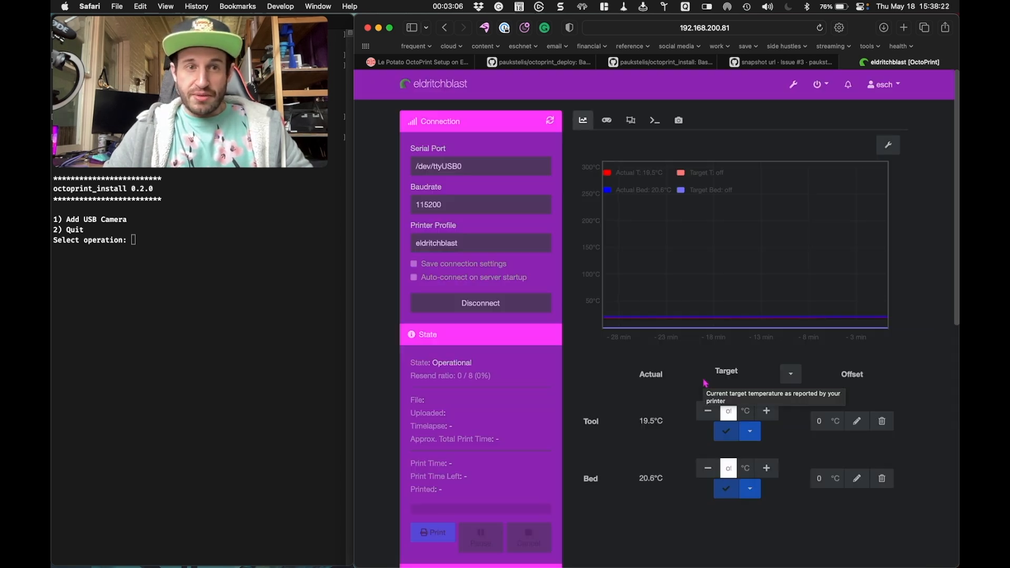